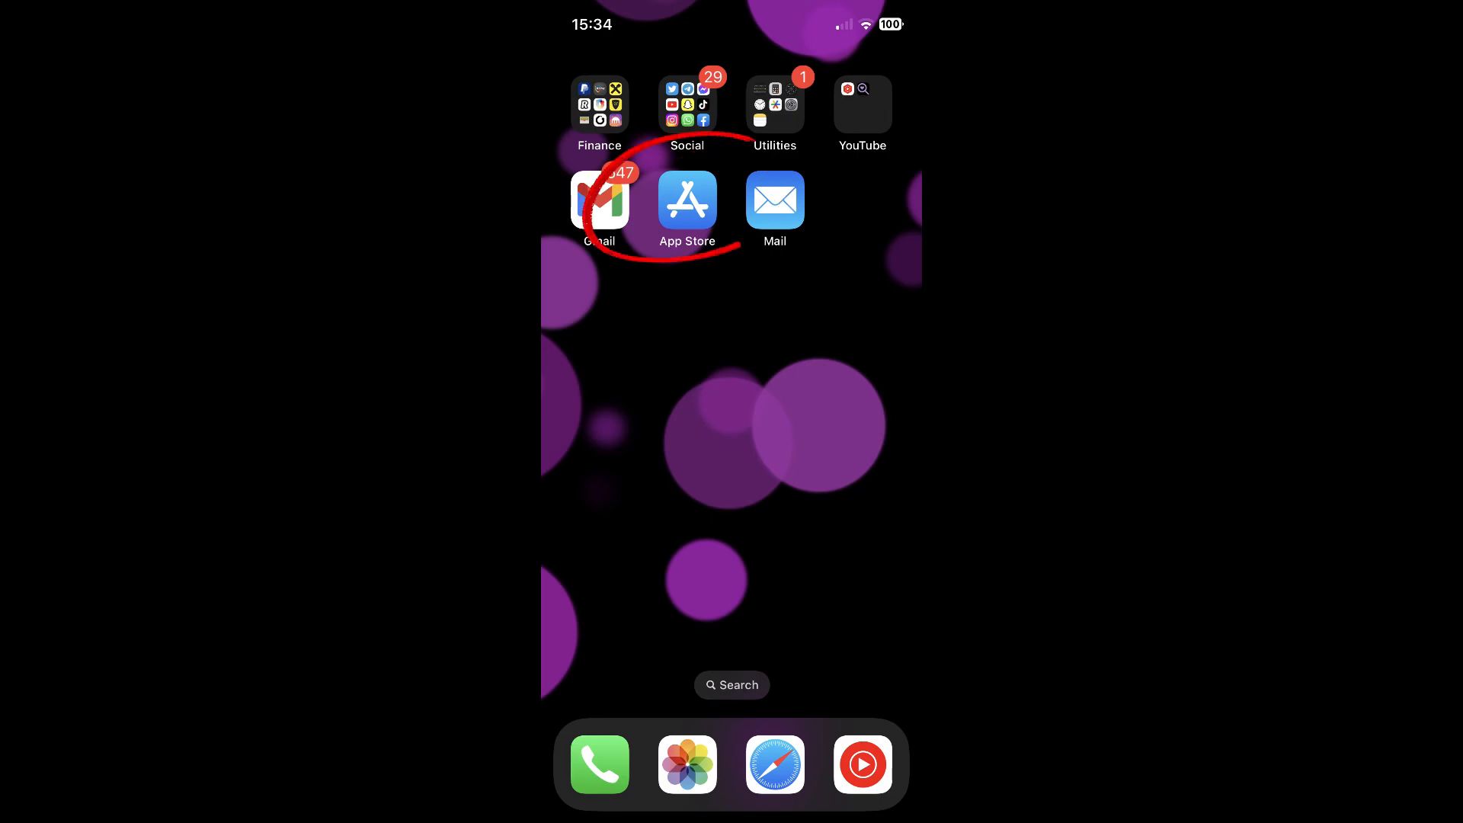
- Reach the App Store account's subscriptions list and select the active SmartGym subscription
click(686, 200)
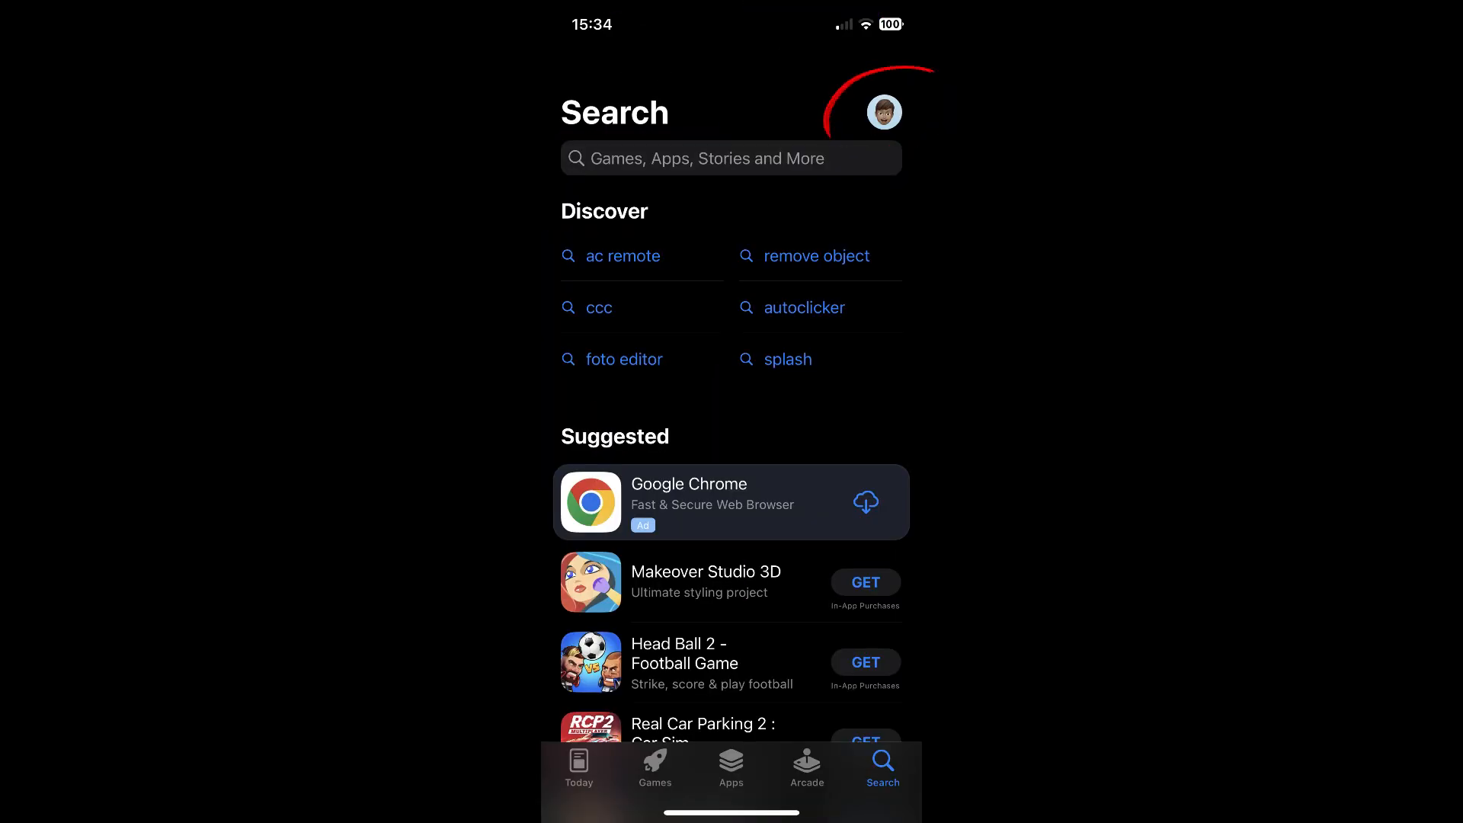
click(882, 111)
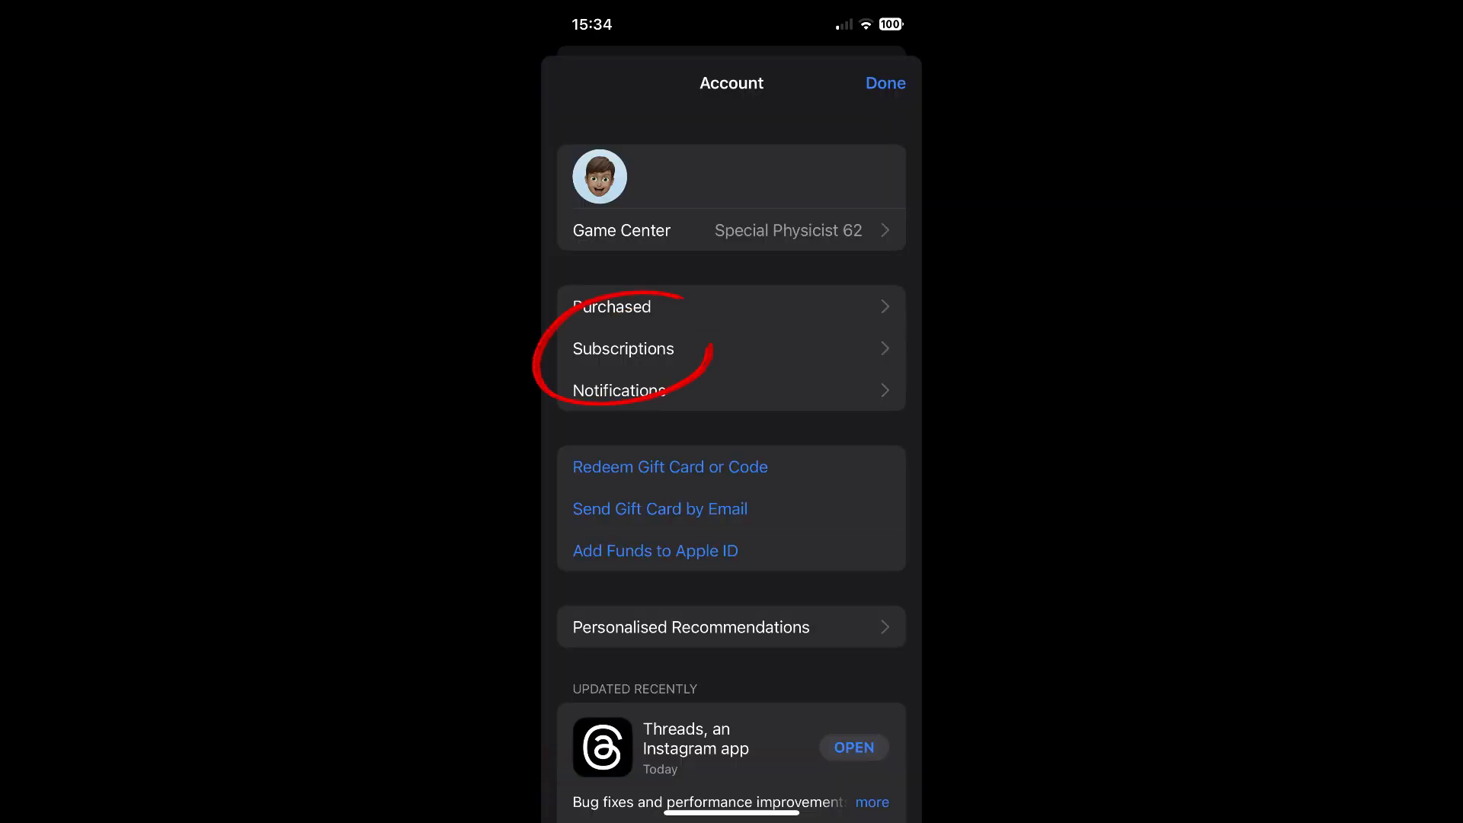
click(623, 348)
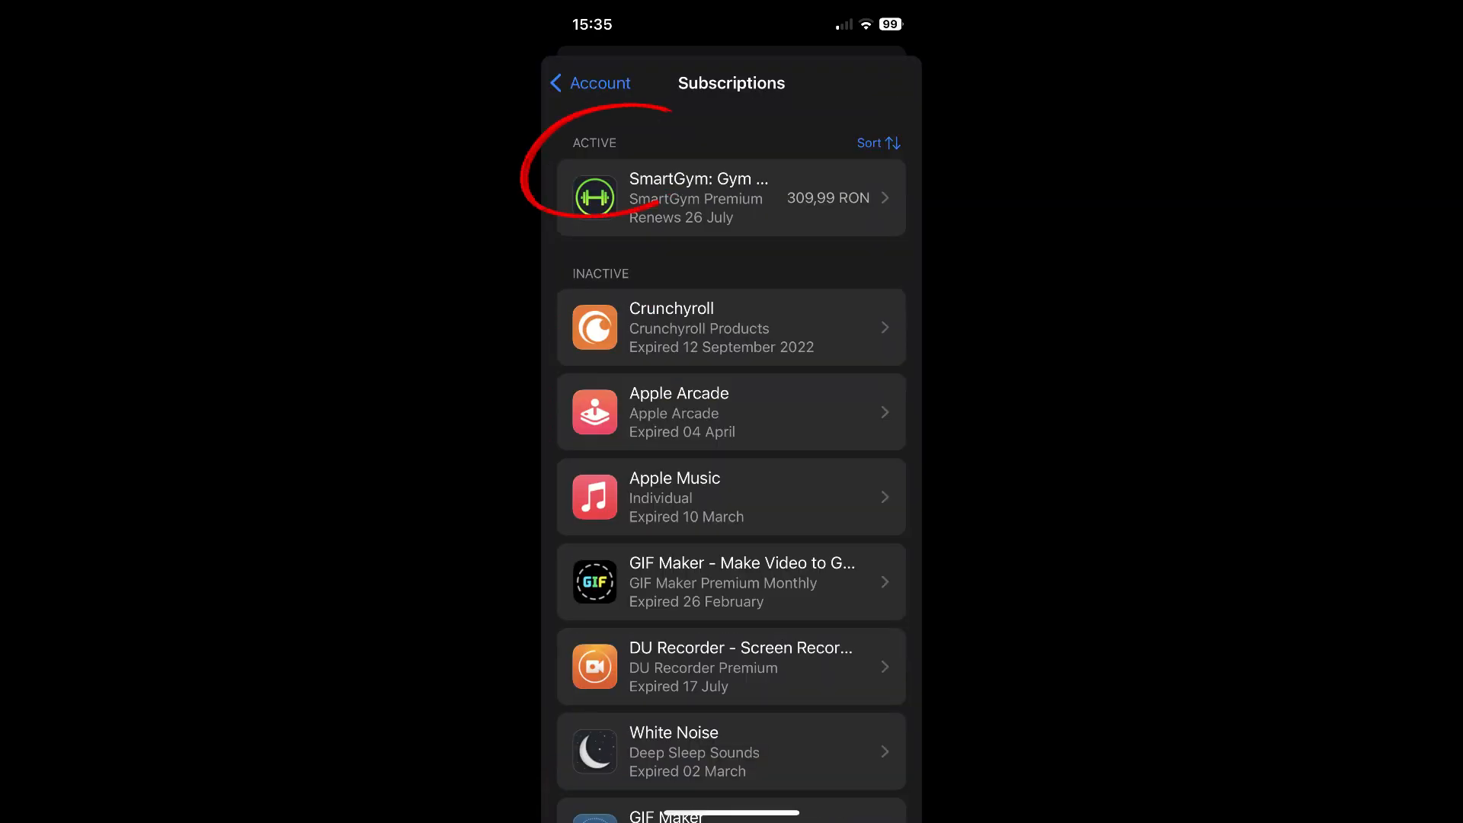
click(730, 196)
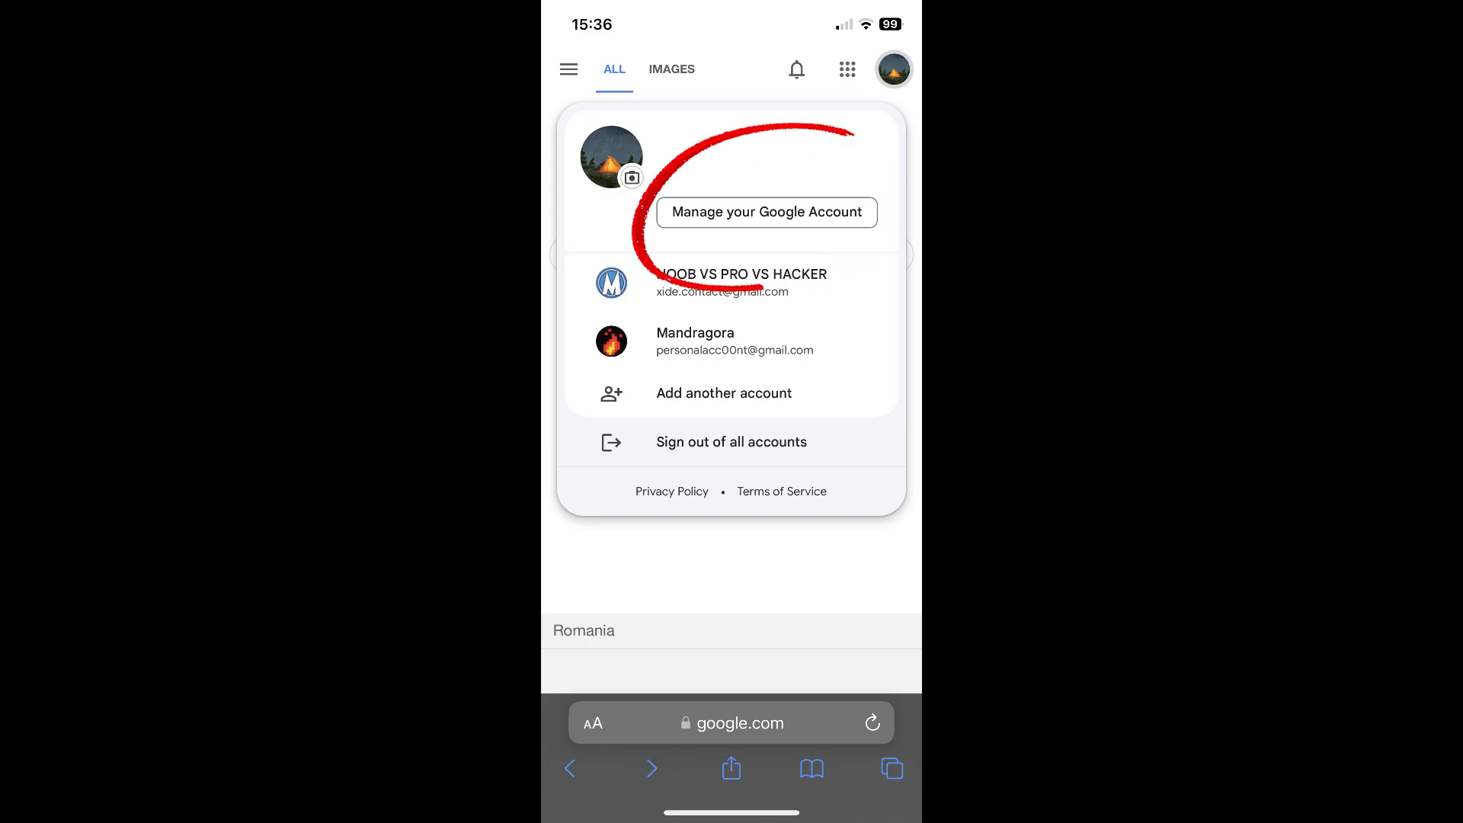
- Reach the Google Account subscriptions page via Payments & subscriptions, showing no subscriptions
click(765, 212)
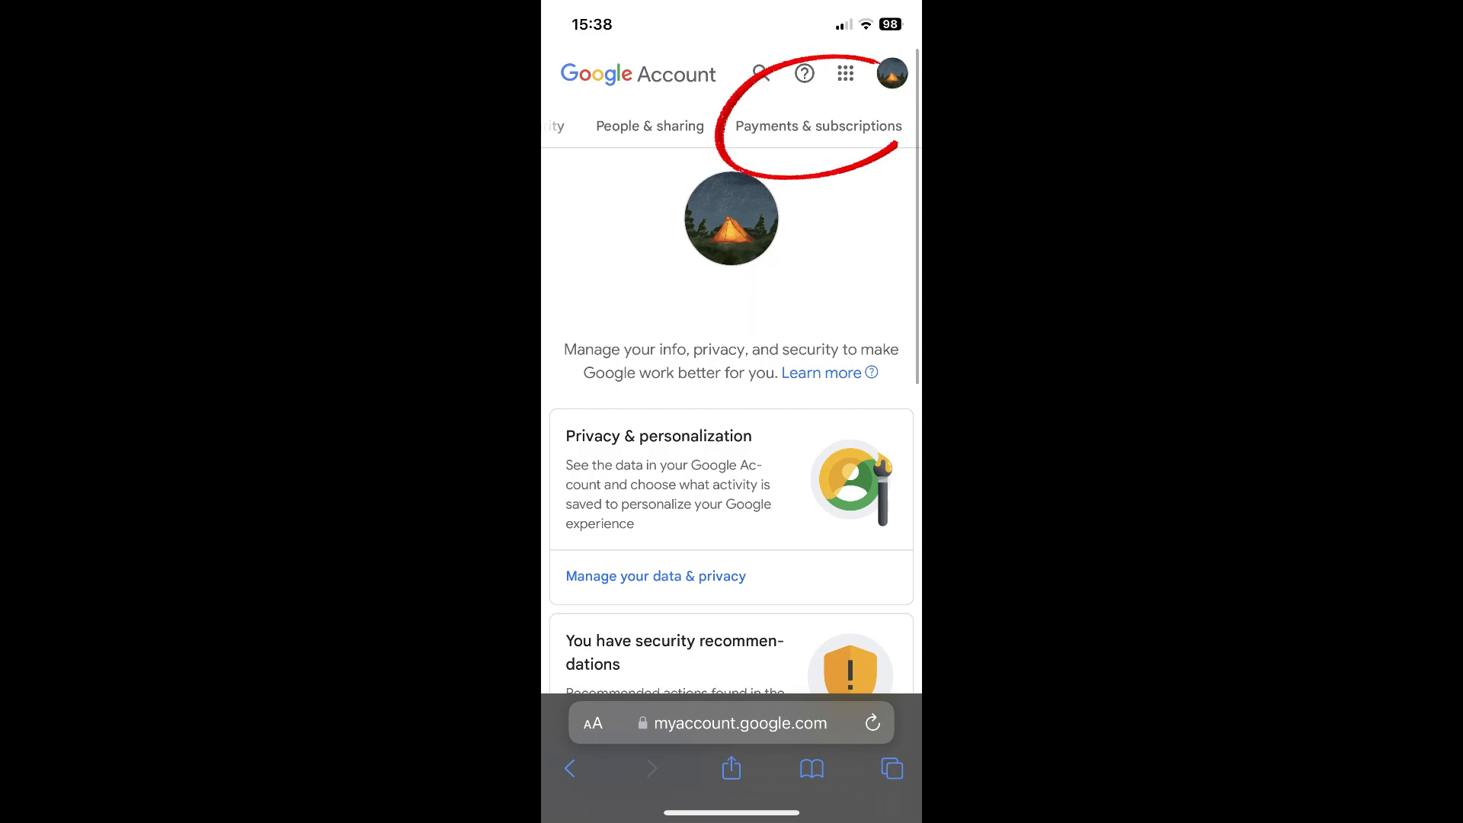
click(817, 126)
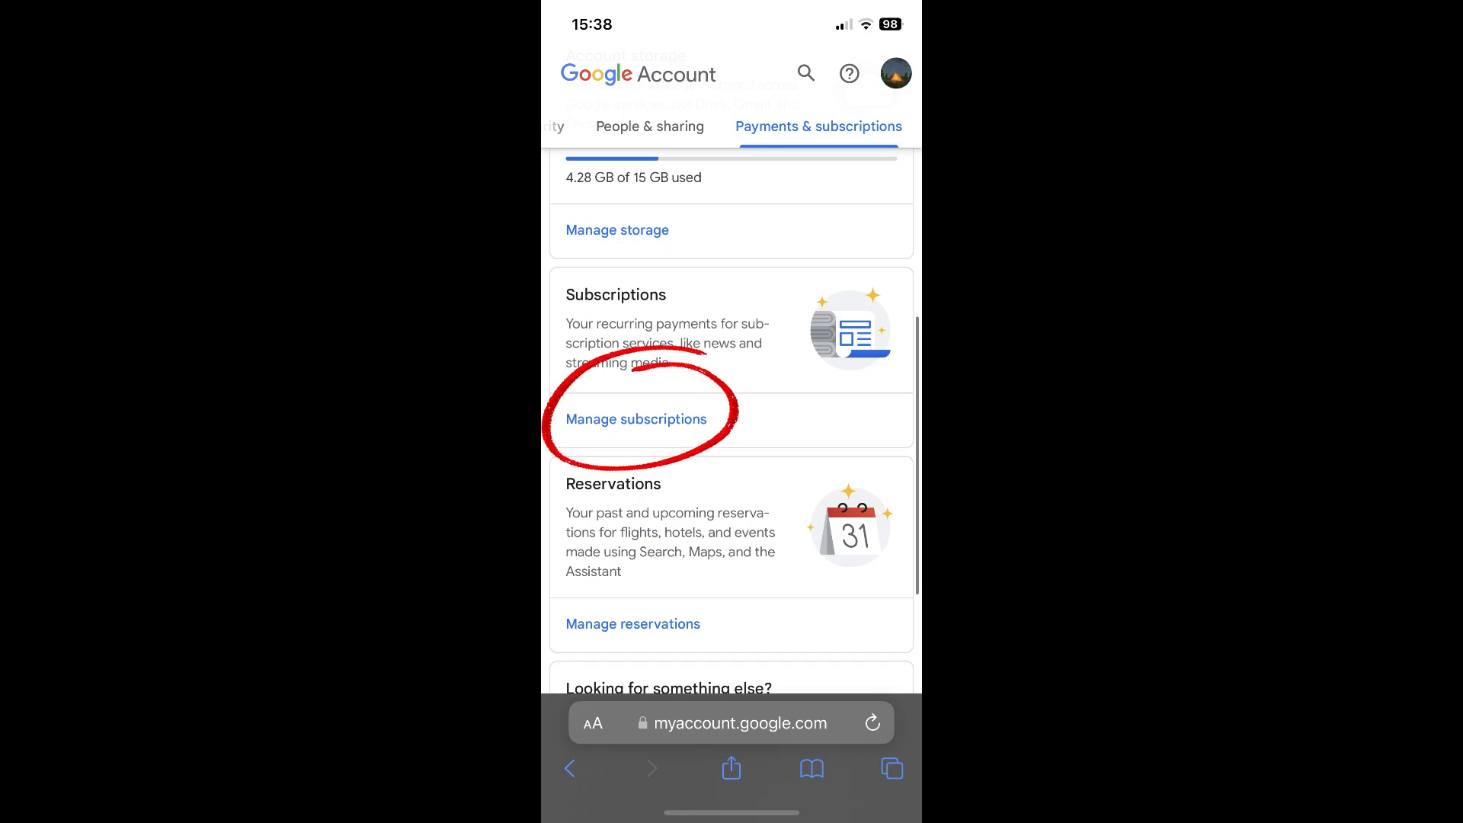
click(636, 418)
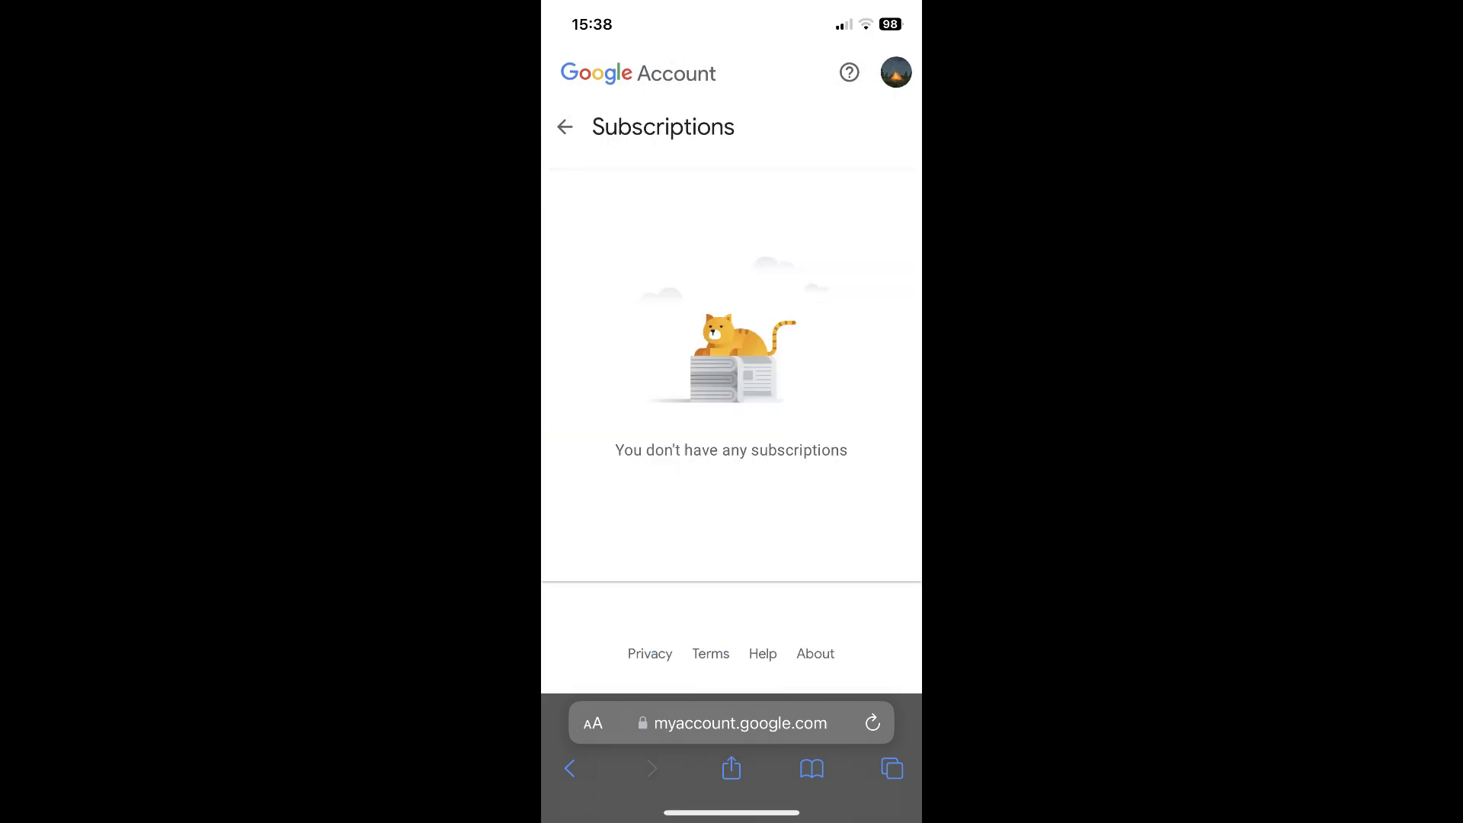